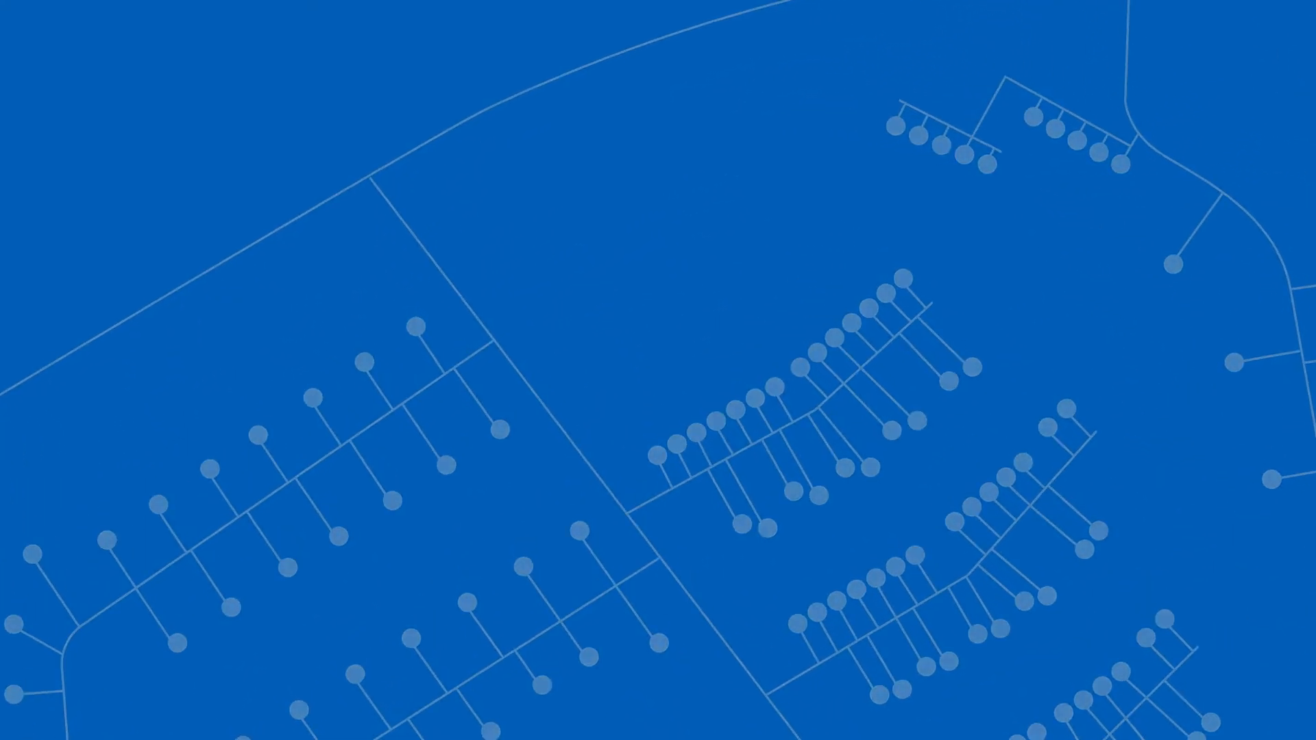
pyautogui.click(657, 458)
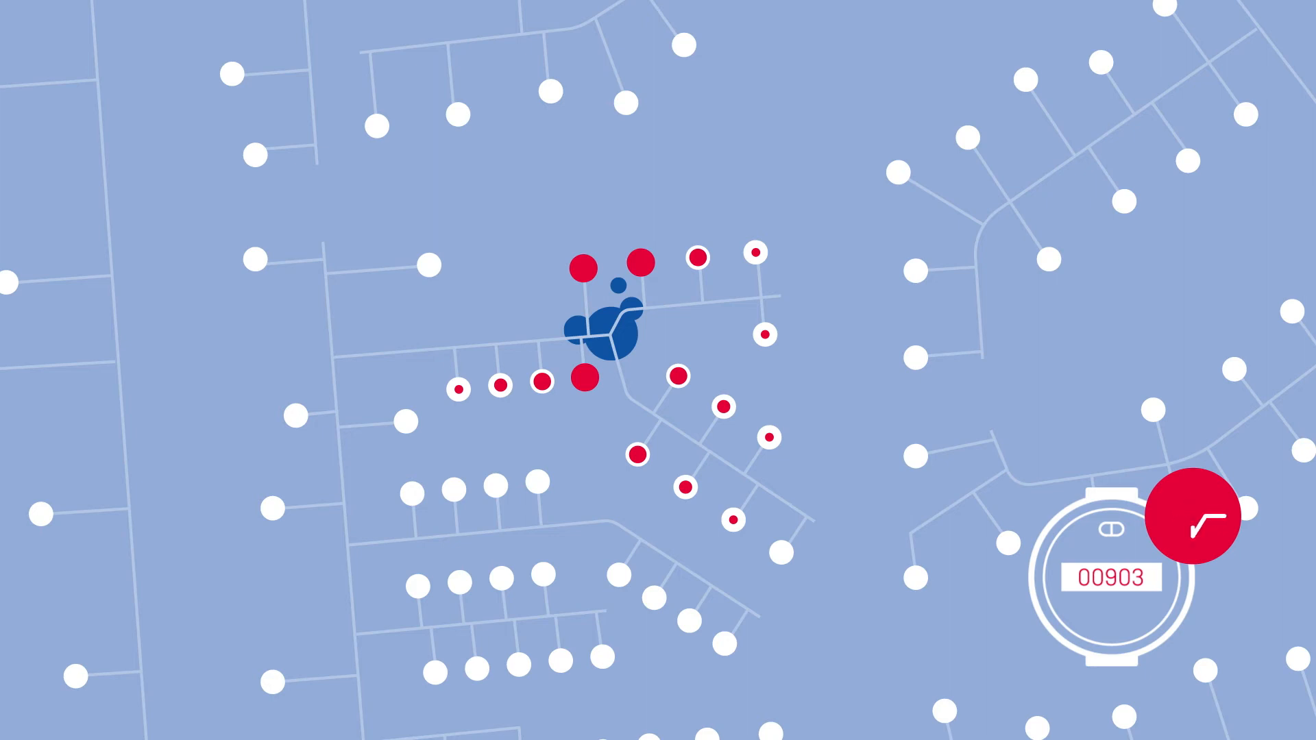
pyautogui.click(609, 323)
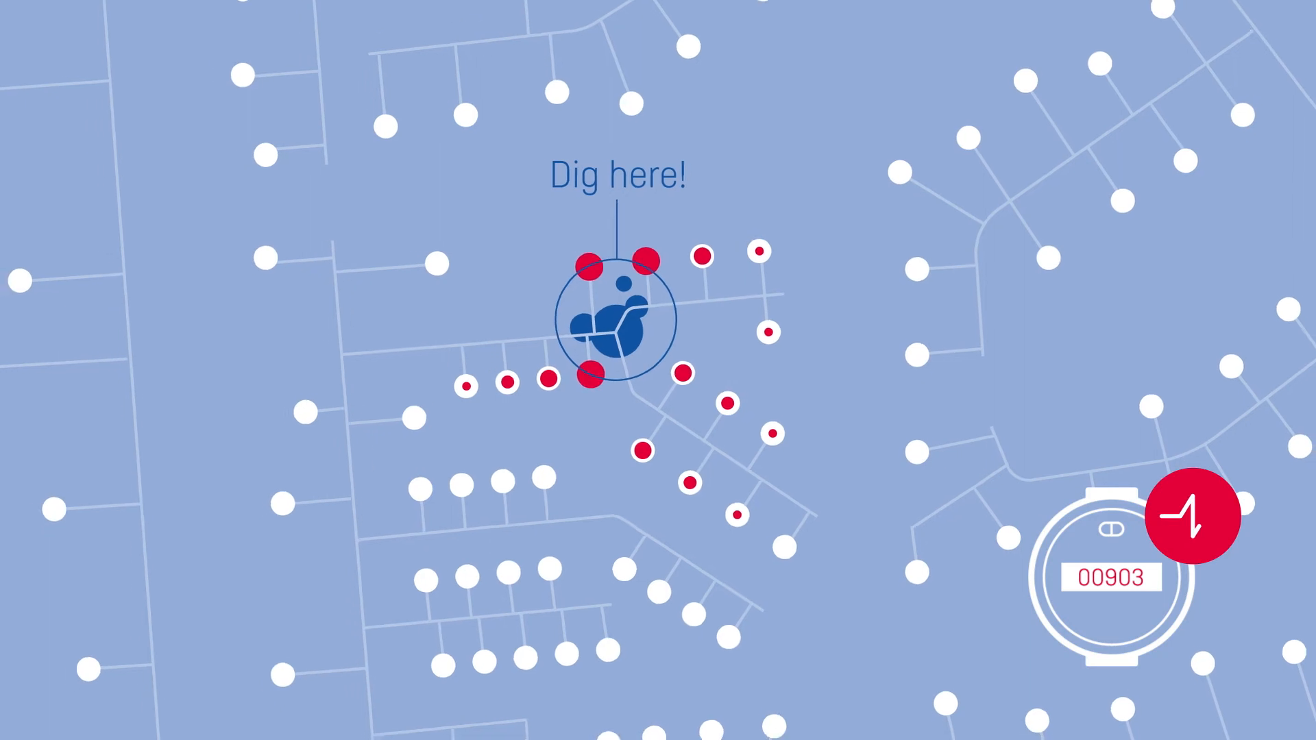
pyautogui.click(1189, 517)
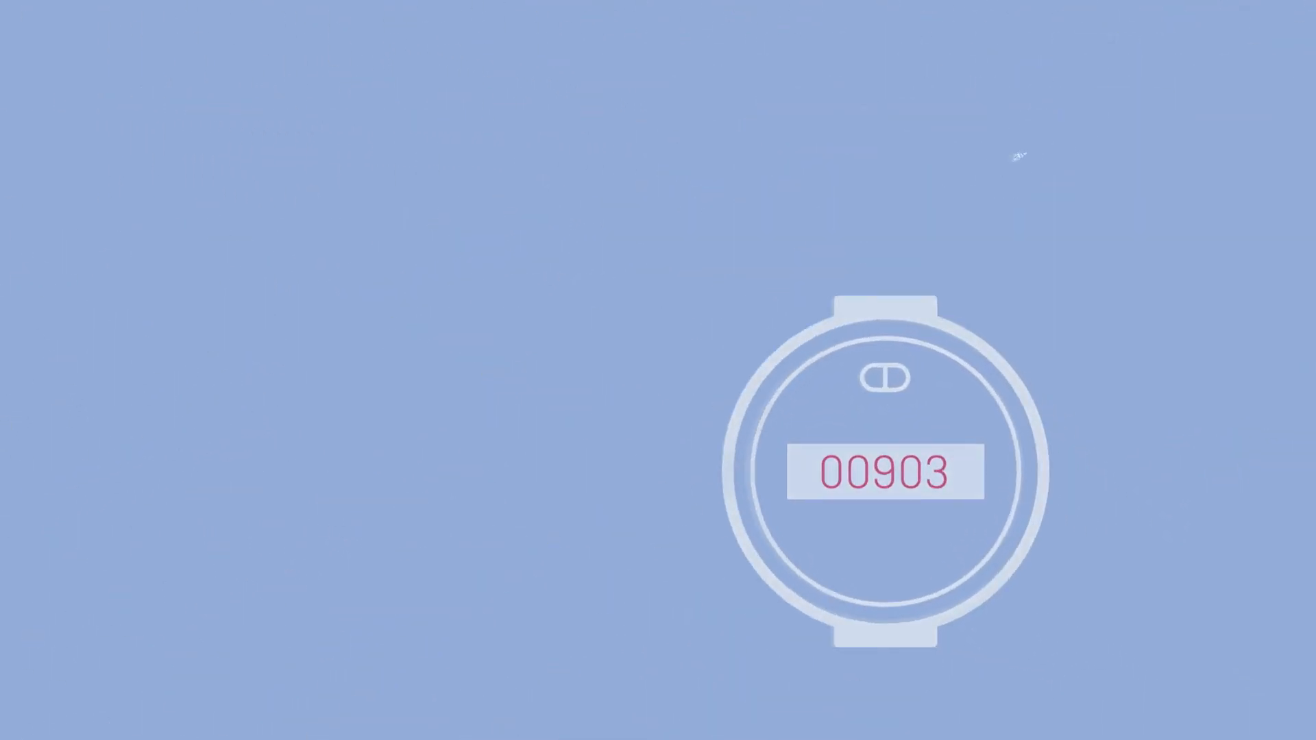